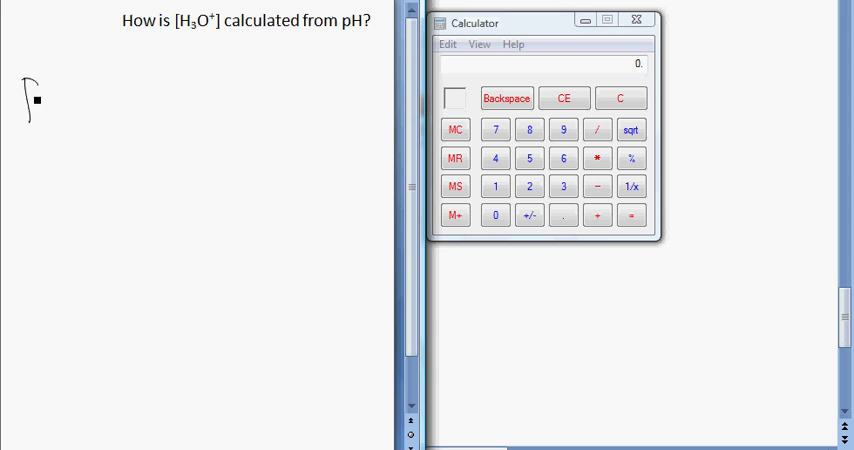
Step: Handwrite pH = -log[H3O+], and on the next line write [H3O+] = 10^-pH
drag(25, 90, 90, 90)
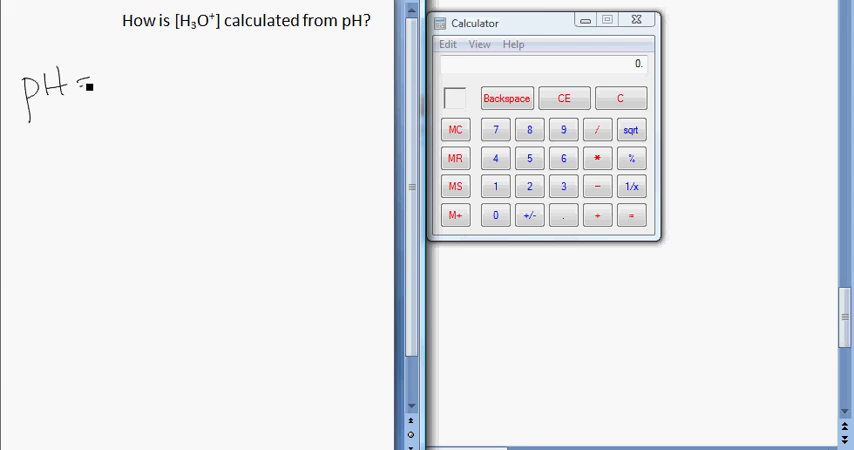
drag(90, 85, 168, 110)
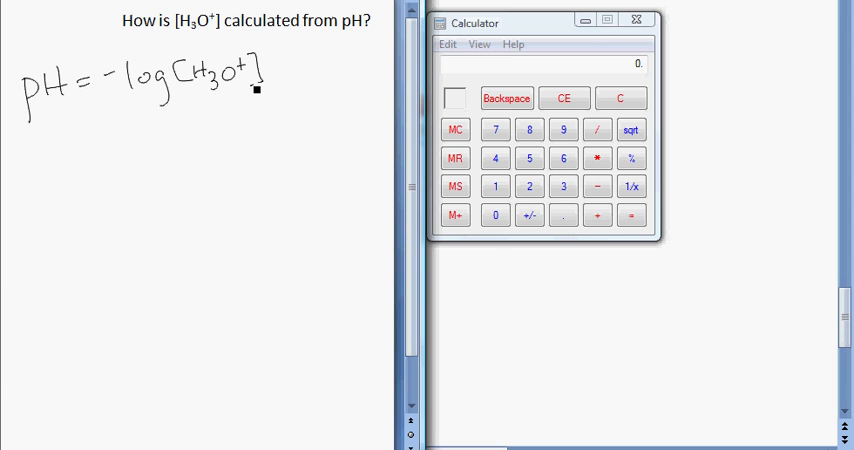
drag(50, 150, 45, 178)
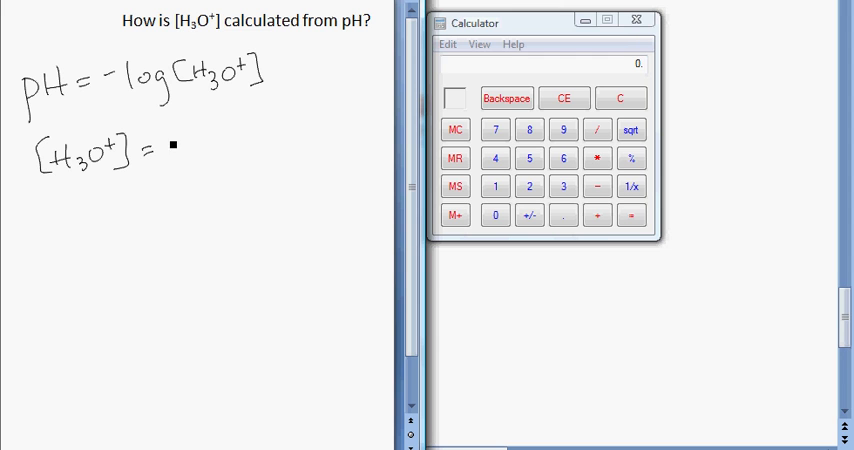
text(10^-)
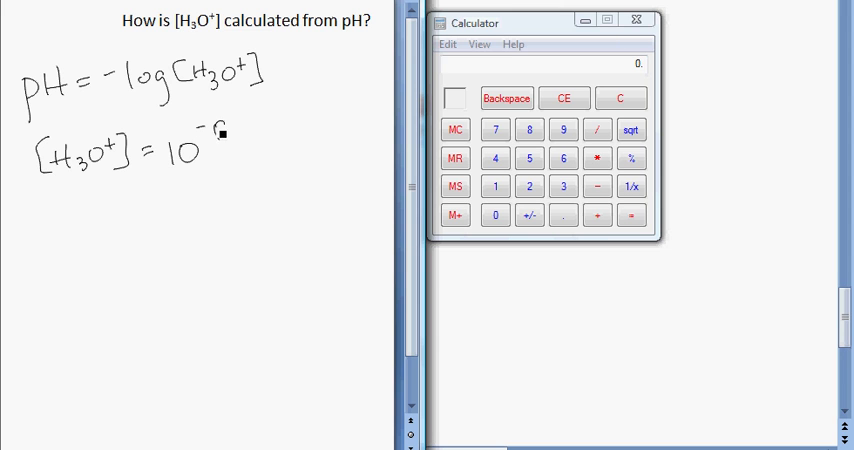
text(pH)
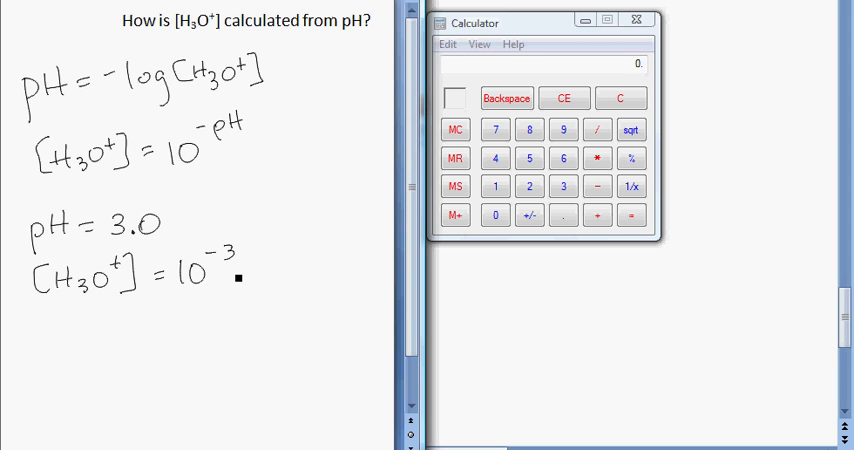
Step: Write 1x10^-3 M as the result of the pH 3.0 example
text(1x10)
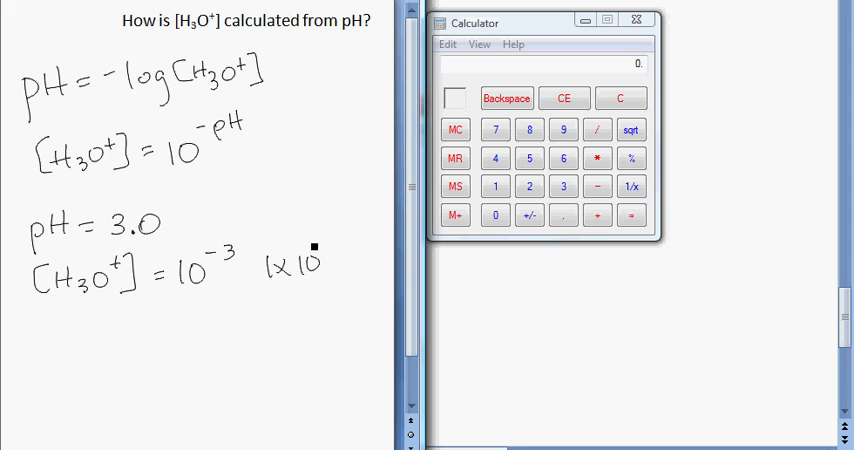
text(-3 M)
click(100, 352)
text(pH = 7.)
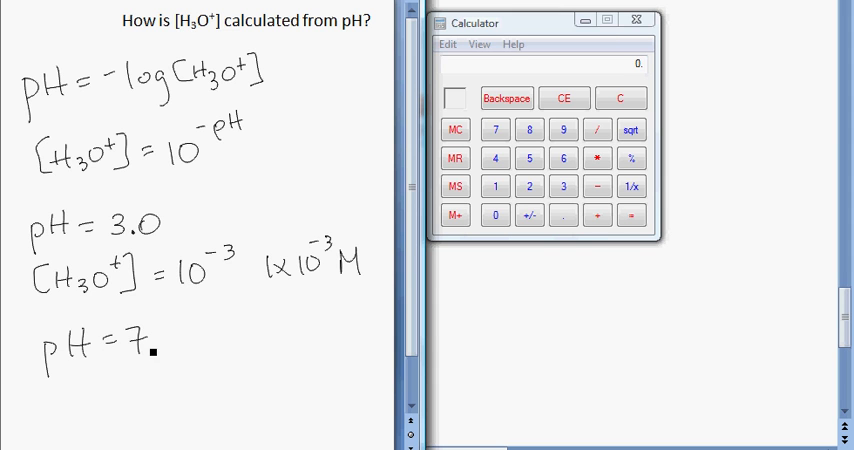
Step: Write the second example, pH = 7.4 with [H3O+] = 10^-7.4 beneath it
text(4)
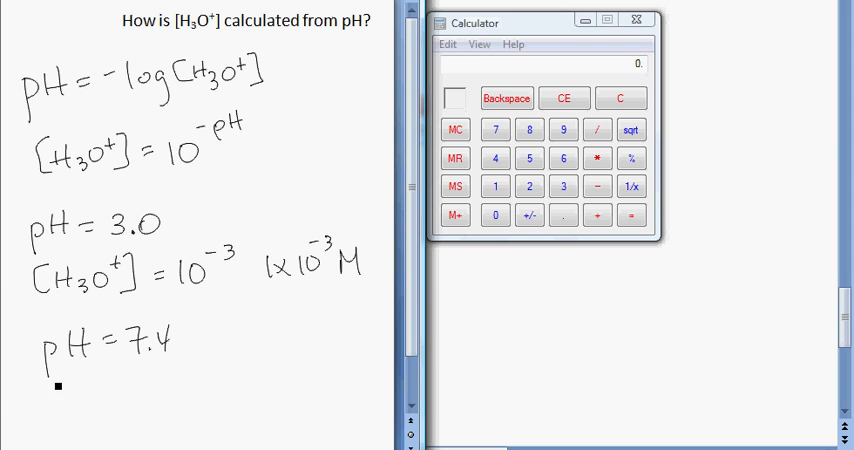
text([)
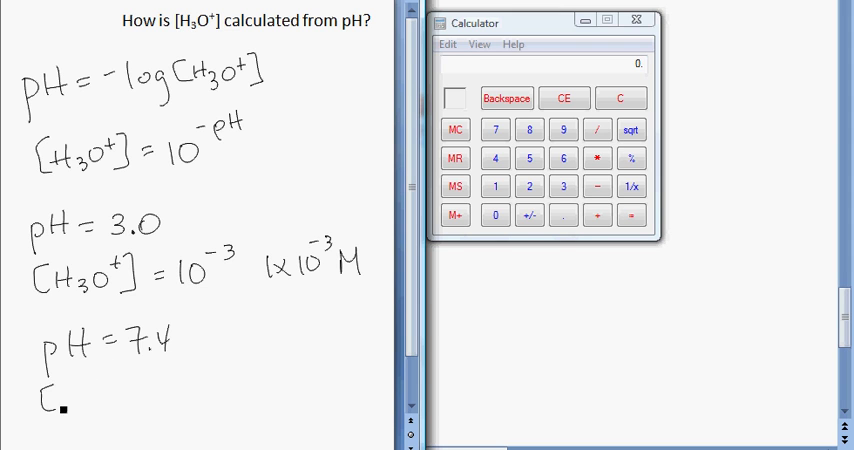
text([H3O+] = 10)
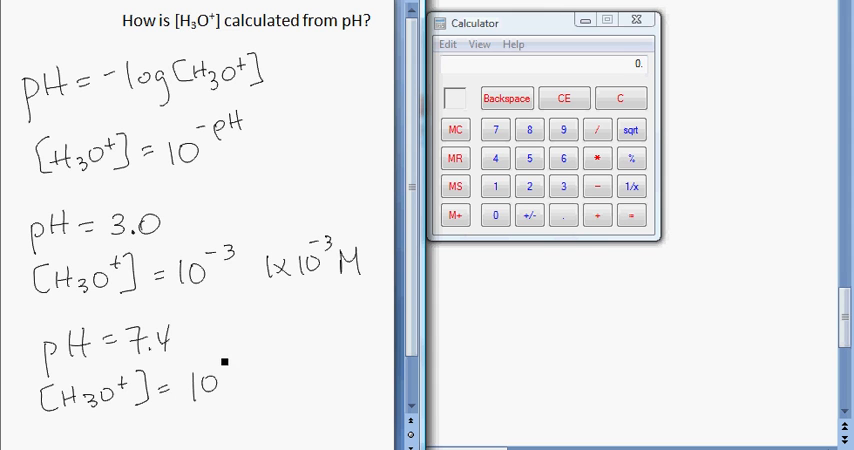
text(-7.4)
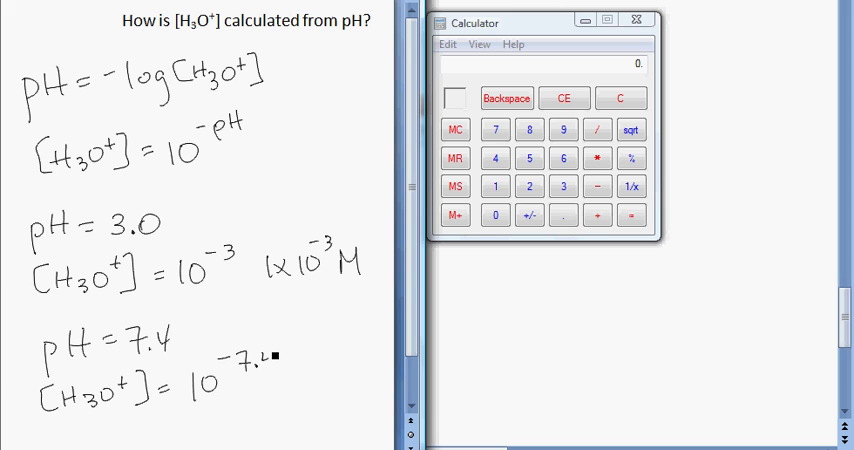
text(4)
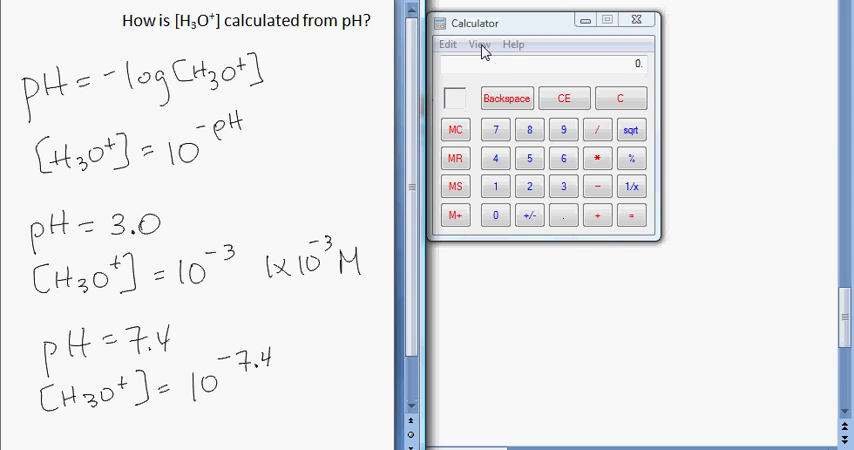
Step: In scientific Calculator, compute the inverse log of -7.4, giving about 3.98e-8
click(479, 43)
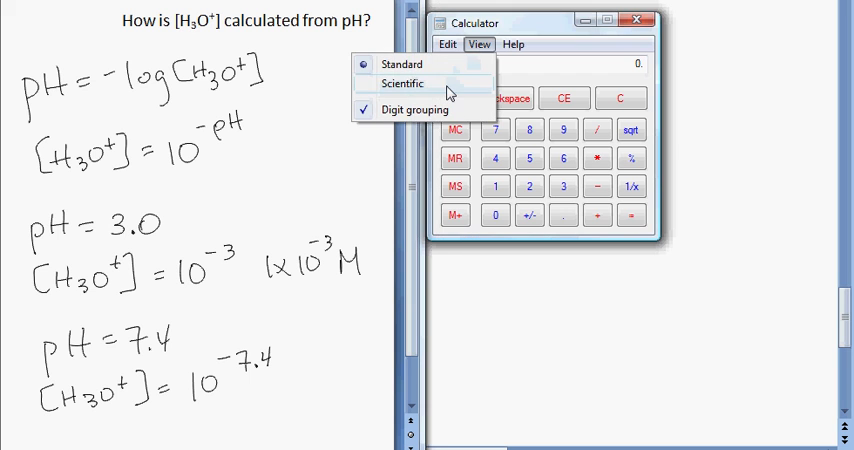
click(402, 83)
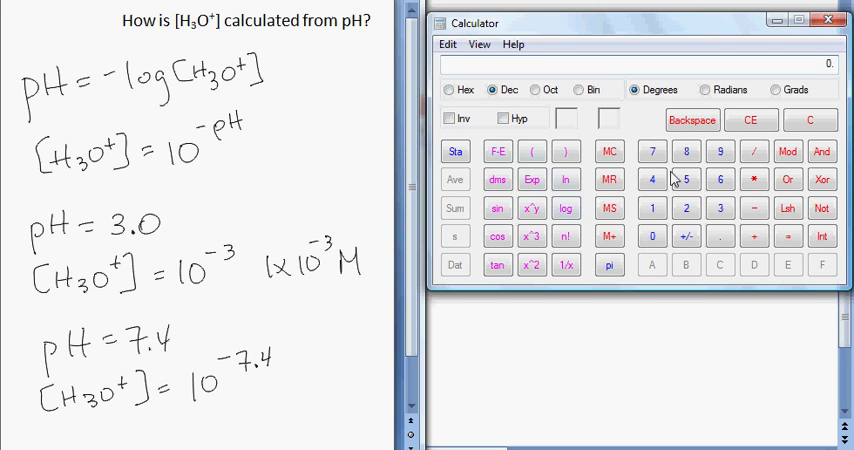
click(651, 151)
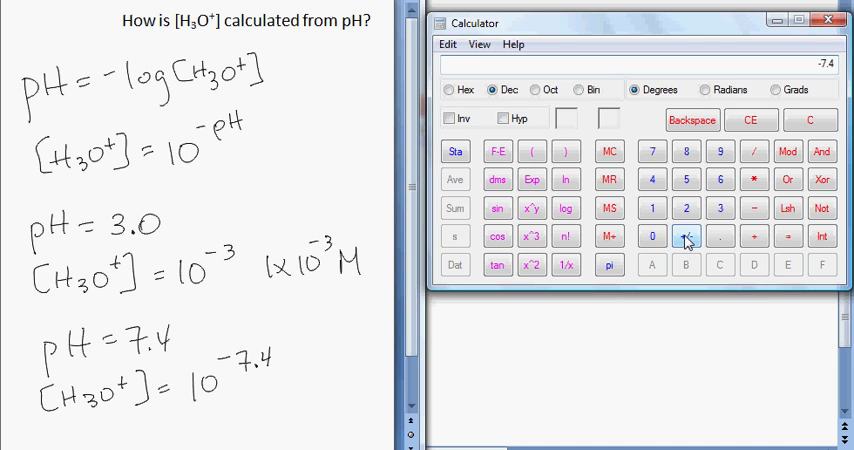
click(448, 117)
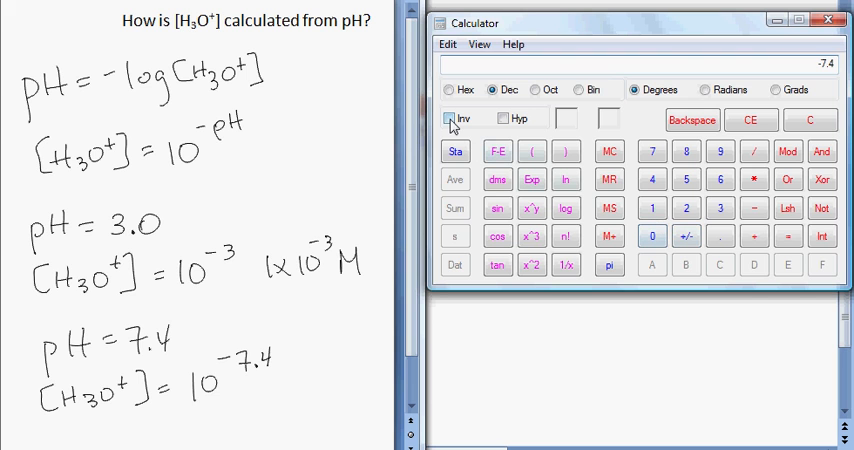
click(428, 117)
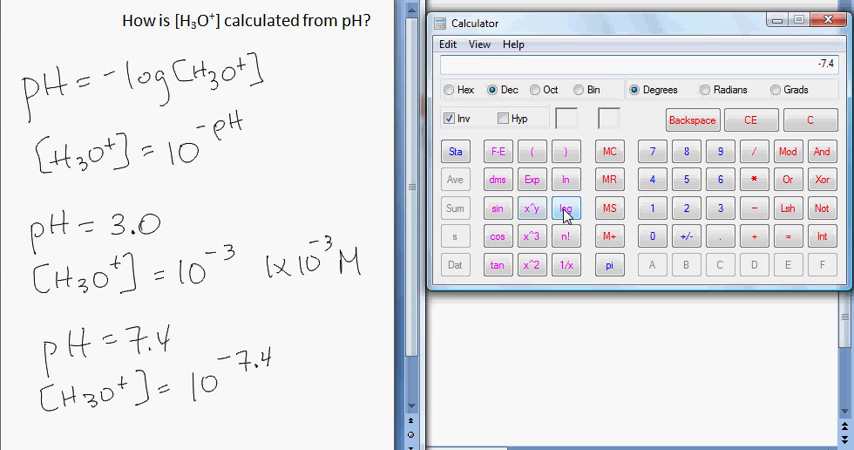
click(565, 208)
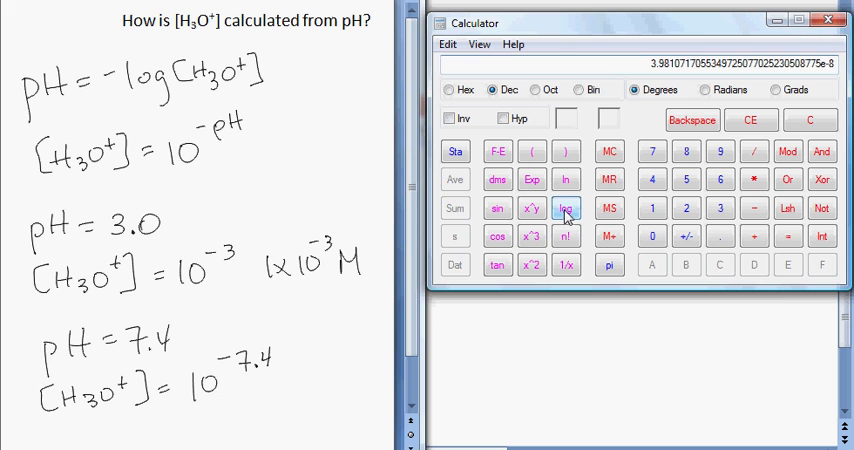